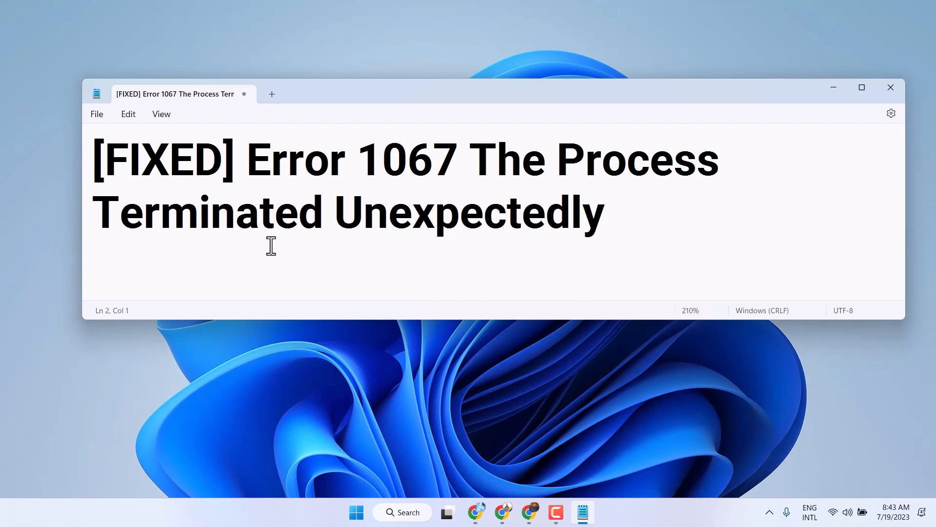
mouse_move(353, 186)
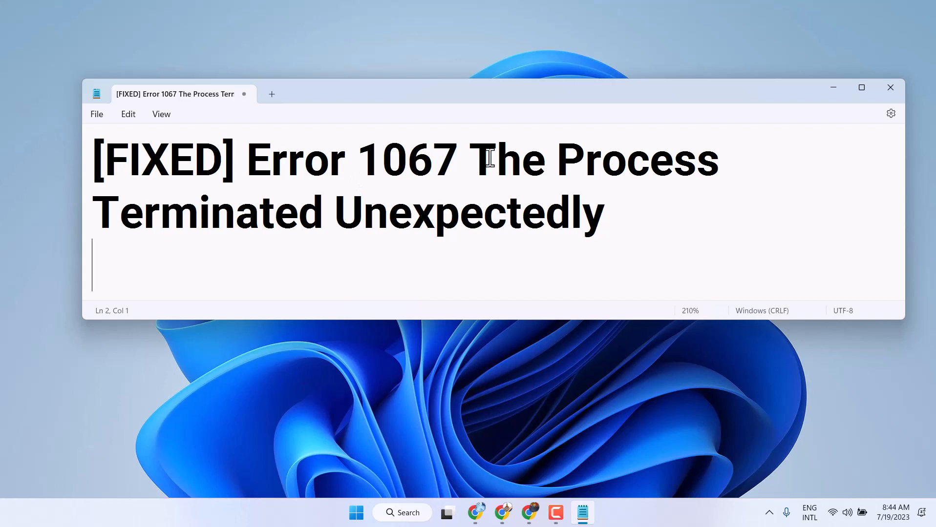
mouse_move(832, 90)
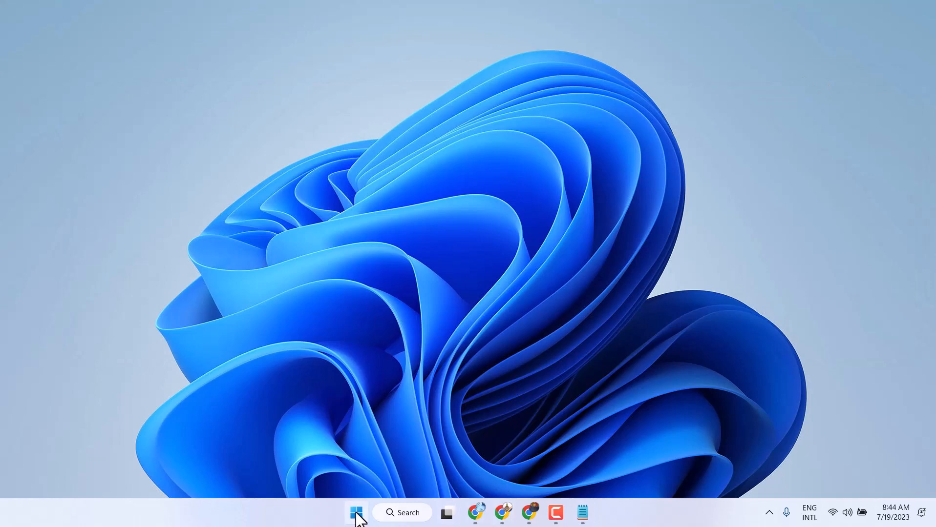
Search for 'services' from Start and open the Services console
click(357, 513)
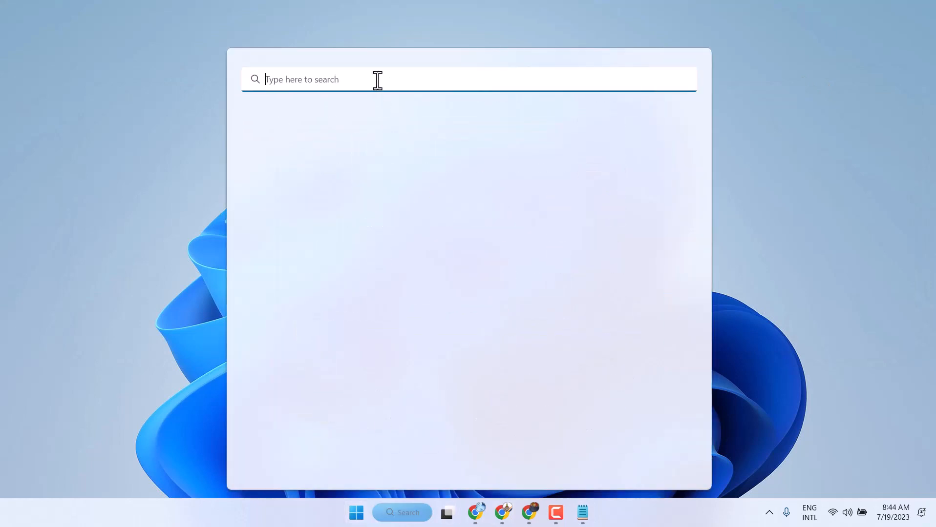
text(services)
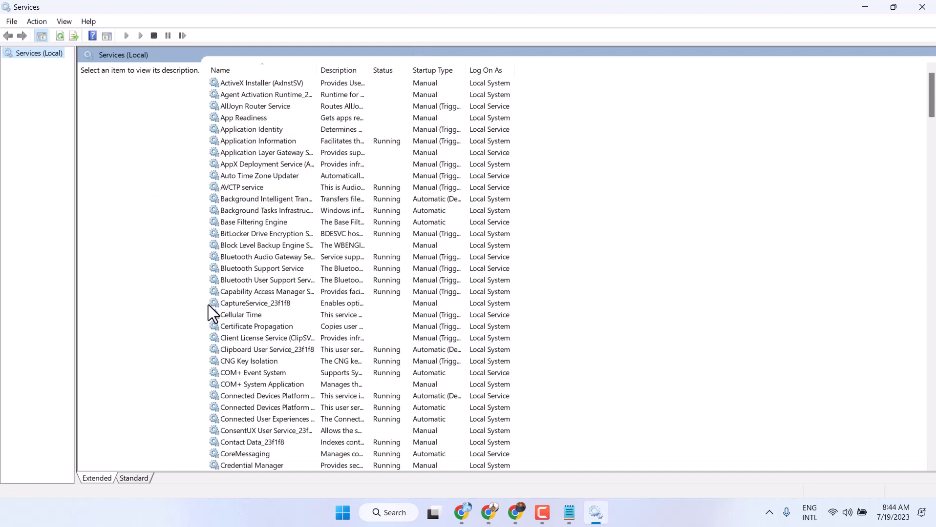
mouse_move(305, 216)
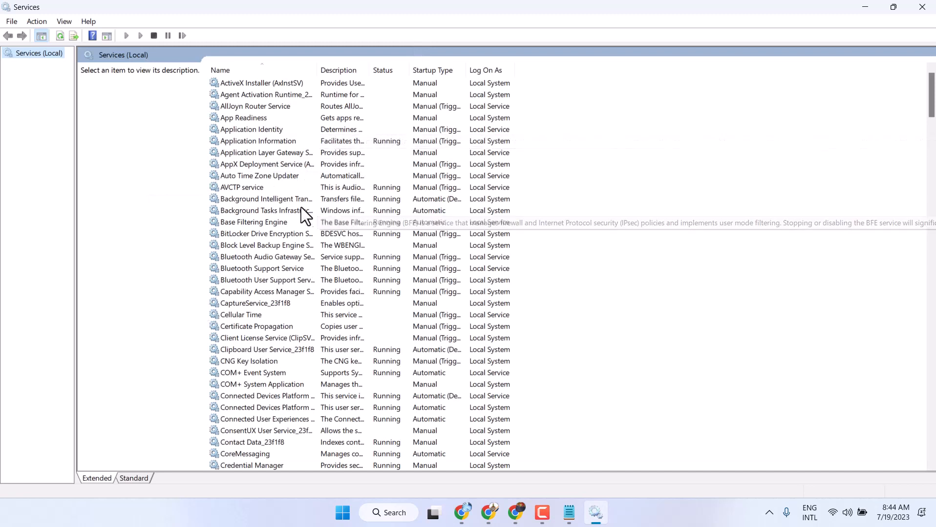
Open the Properties of the Background Intelligent Transfer Service from its context menu
right_click(266, 198)
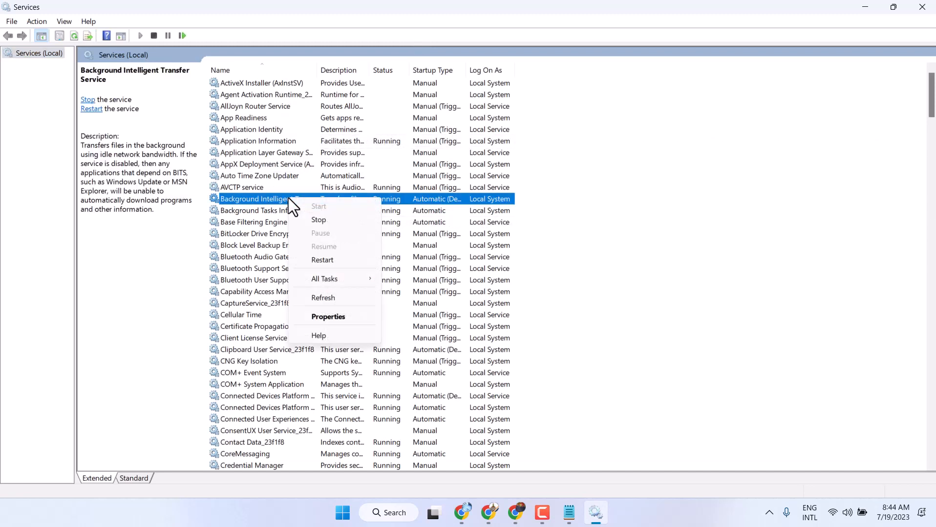
click(328, 316)
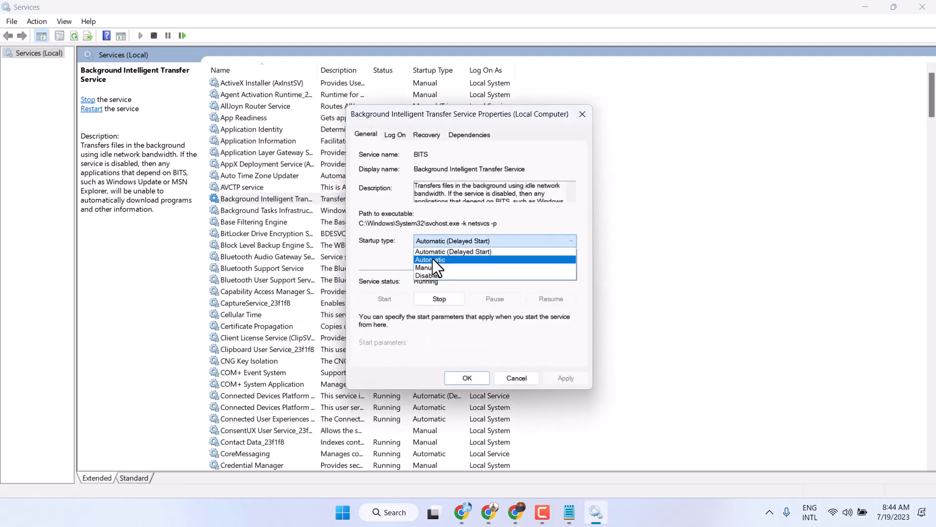
Set the startup type to Automatic (Delayed Start) and confirm with OK
click(430, 260)
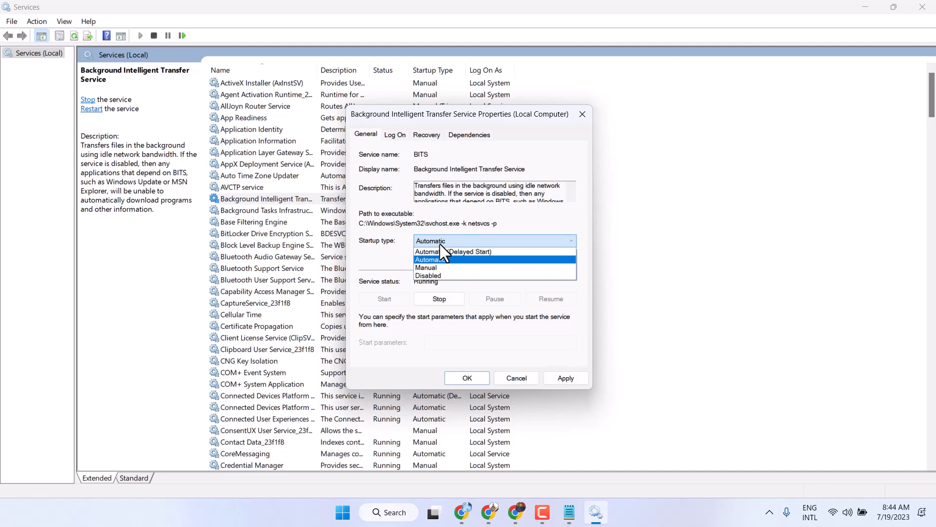
click(452, 252)
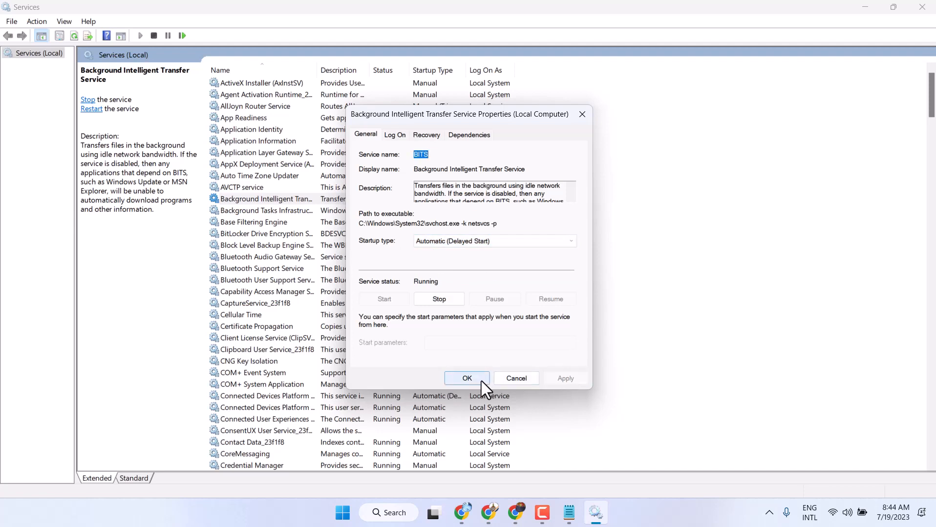
click(467, 378)
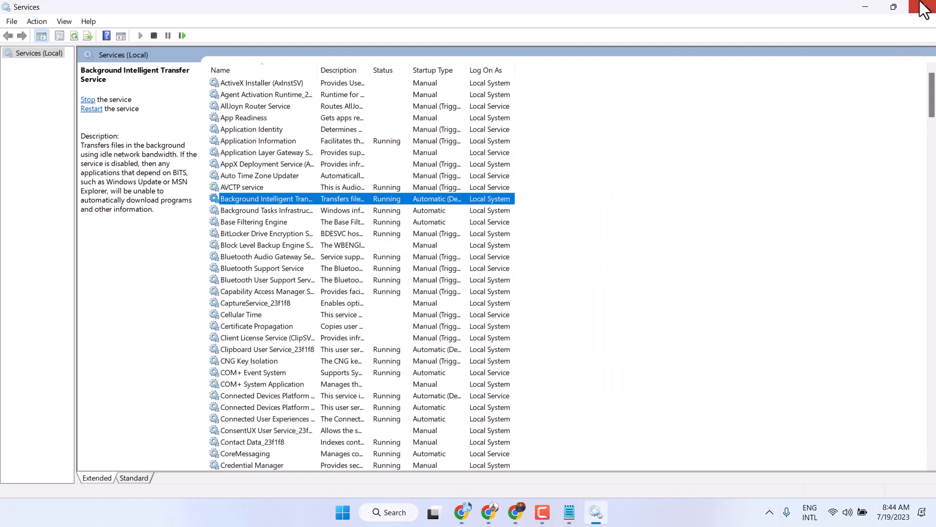
Close Services, search 'cmd' and run Command Prompt as administrator
click(342, 513)
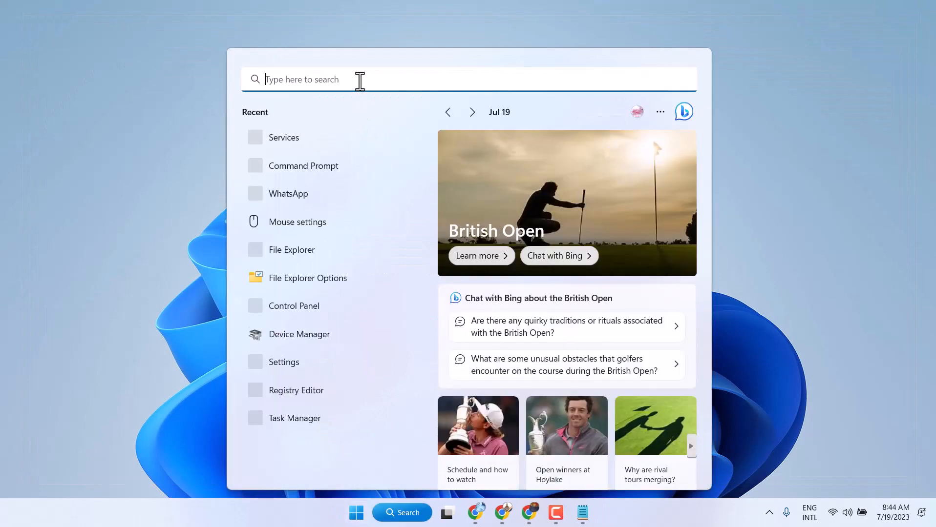
text(cmd)
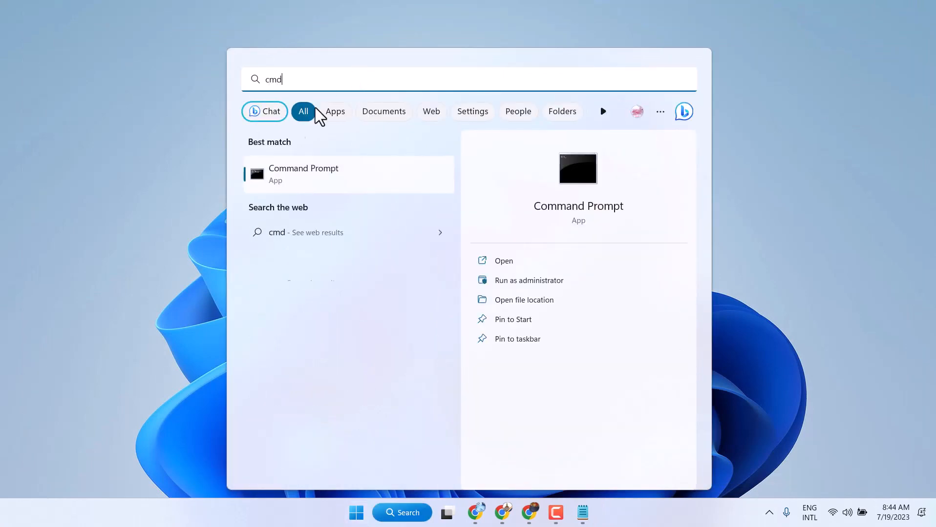
mouse_move(528, 285)
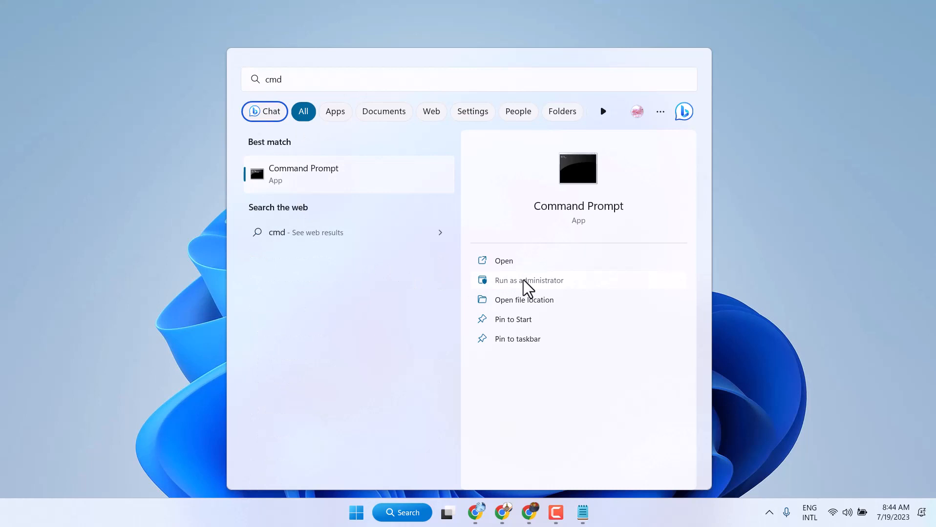
click(529, 280)
text(sfc /)
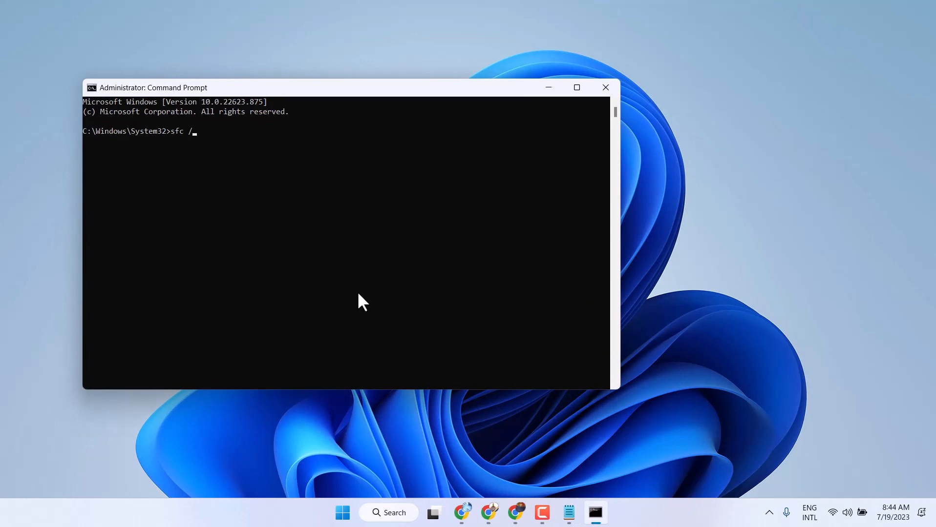
Run the 'sfc /scannow' system file check
text(scann)
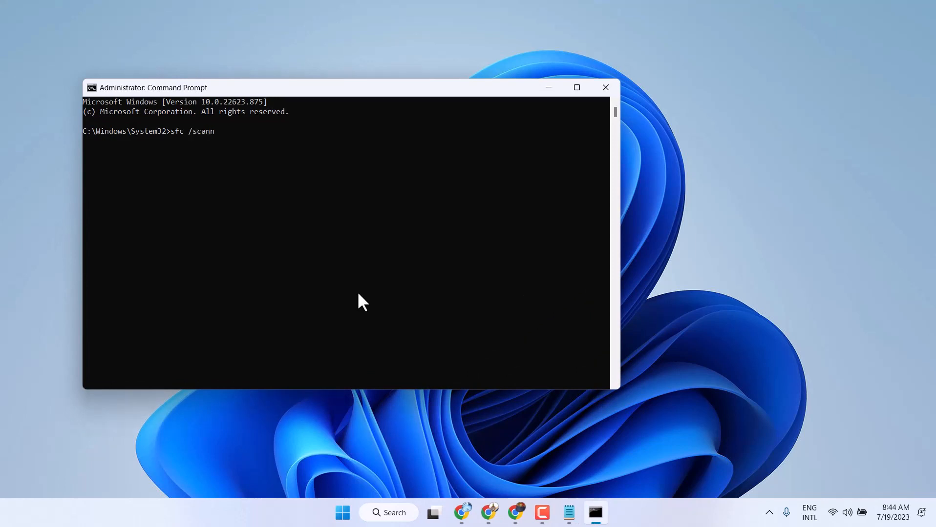
key(Enter)
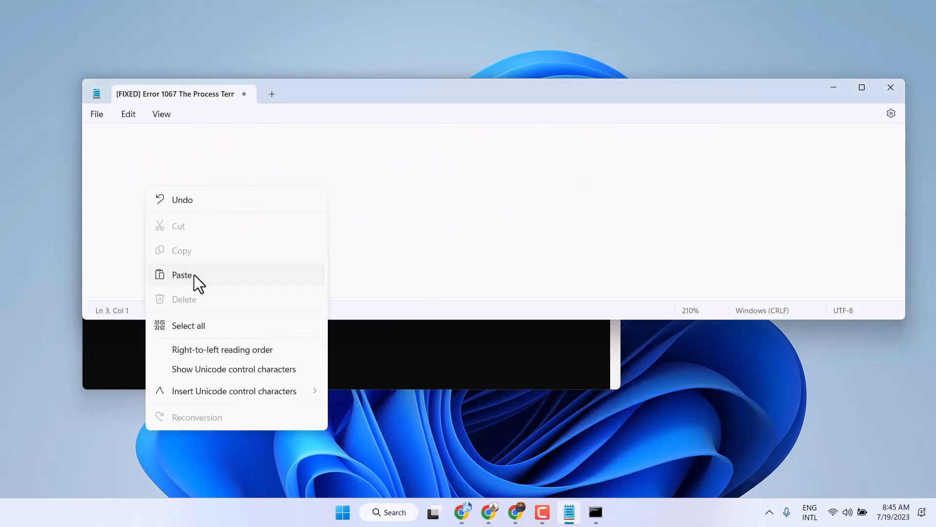
Paste the dism /online /cleanup-image /restorehealth command into the Error 1067 note
click(181, 276)
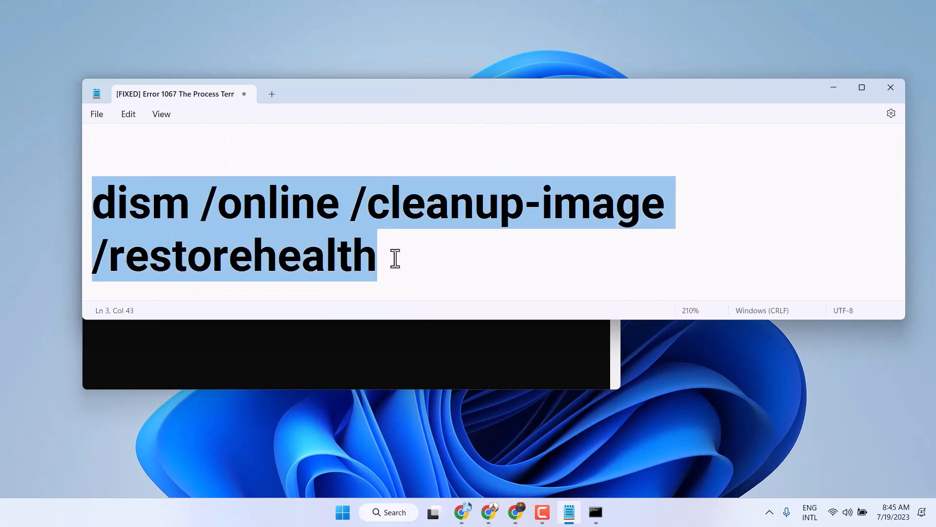
mouse_move(510, 233)
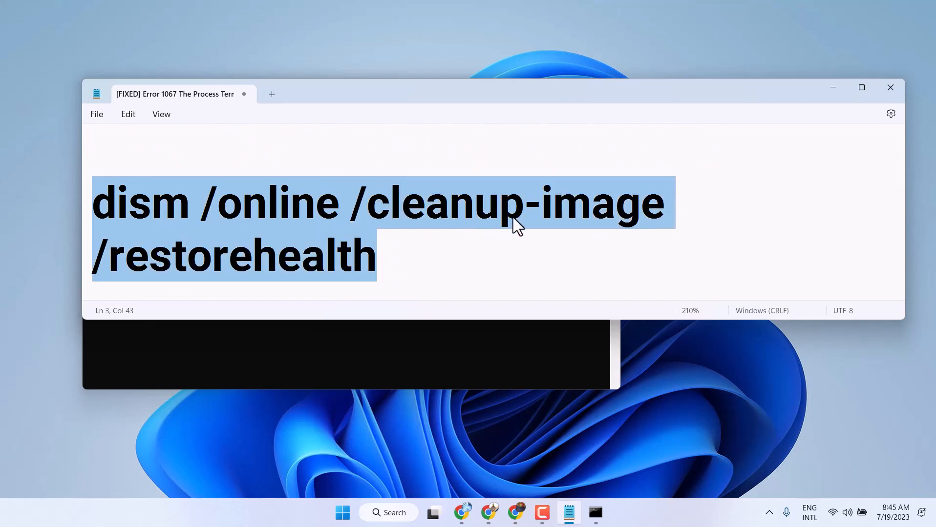
mouse_move(842, 94)
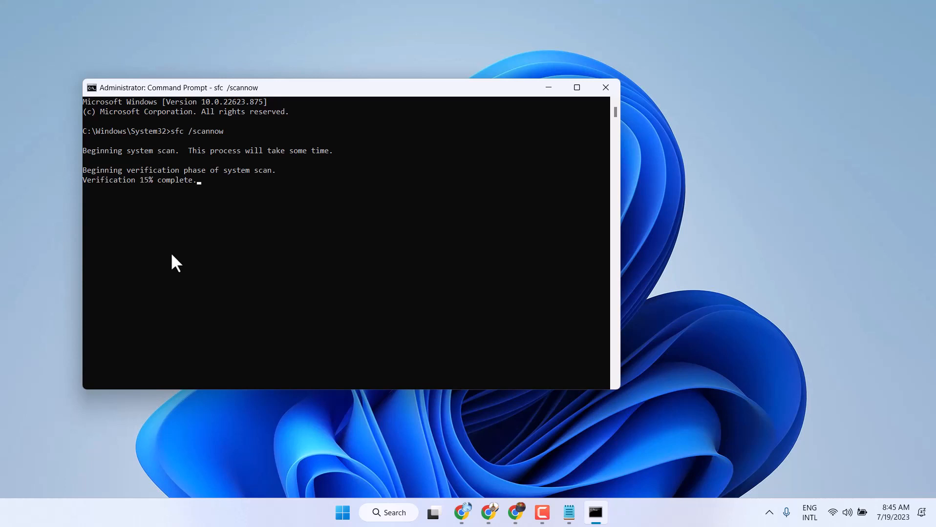
mouse_move(235, 215)
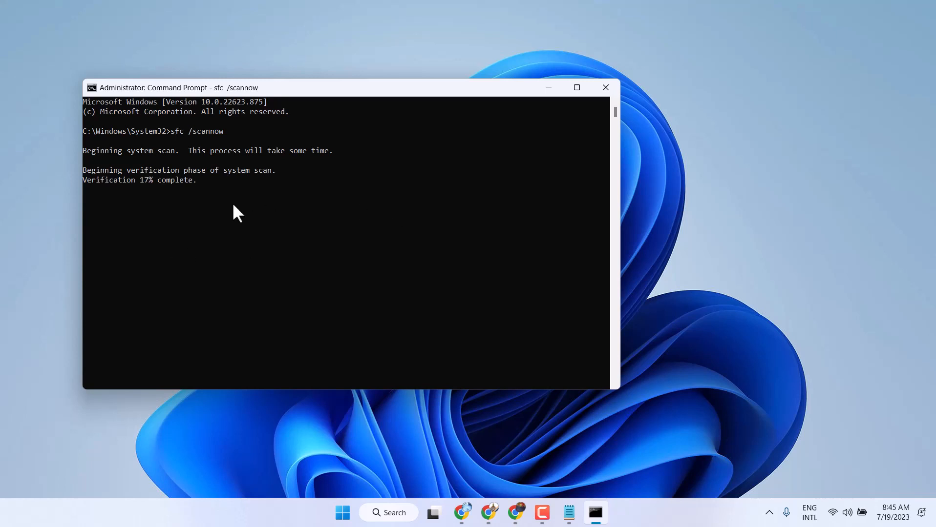